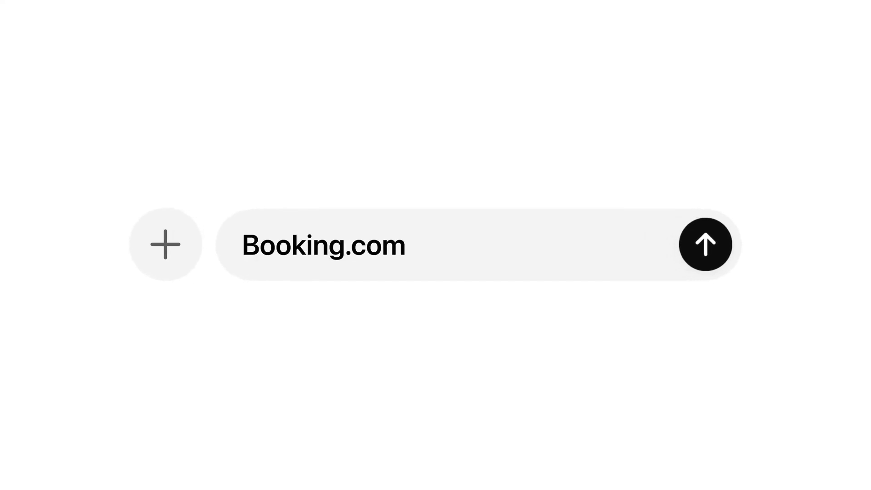
Start a Booking.com prompt, then have Spotify answer the latin-forward party playlist request.
type("find a")
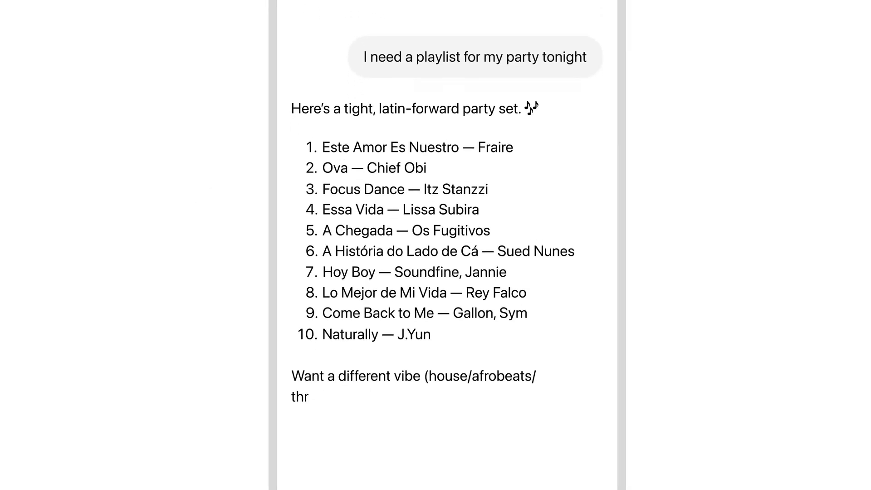
scroll("down", 3)
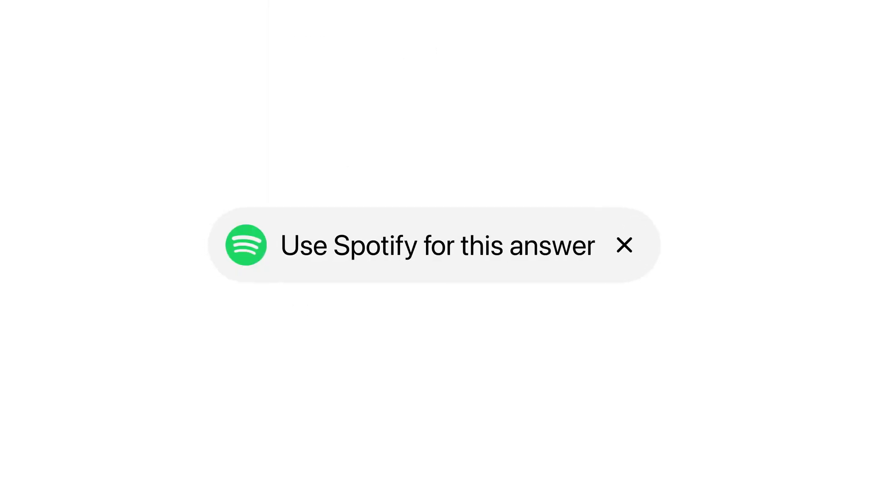
left_click(436, 245)
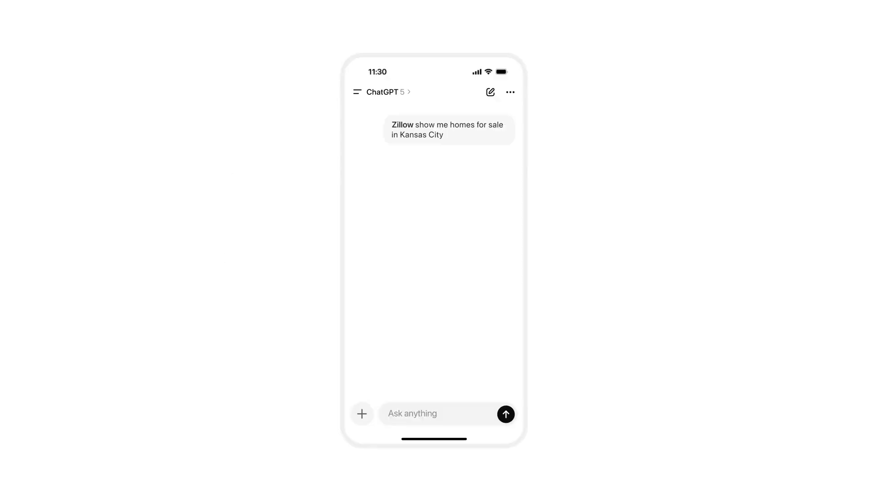
Open the Kansas City homes map and ask for homes within walking distance to a park.
left_click(505, 413)
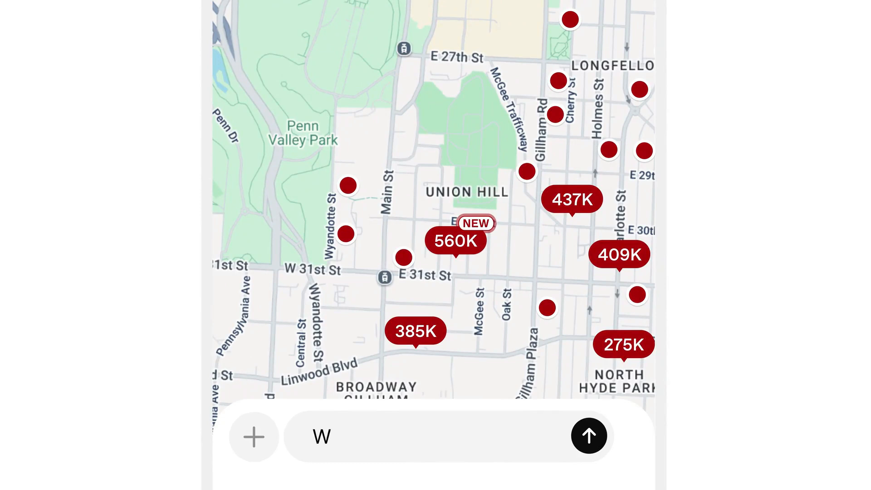
type("Within walking distance to a pa")
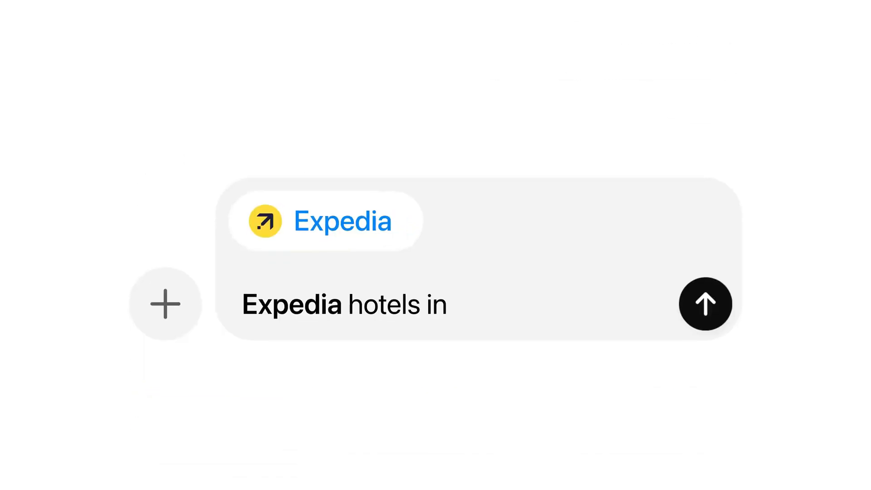
Send Expedia the request for Chicago hotels with a king bed under $250 a night.
type("Chicago with a king bed for under $250 a night")
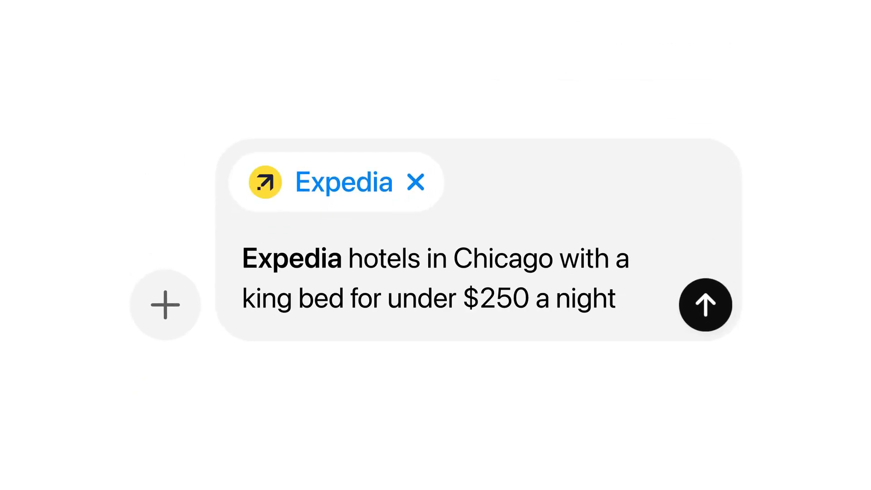
left_click(706, 304)
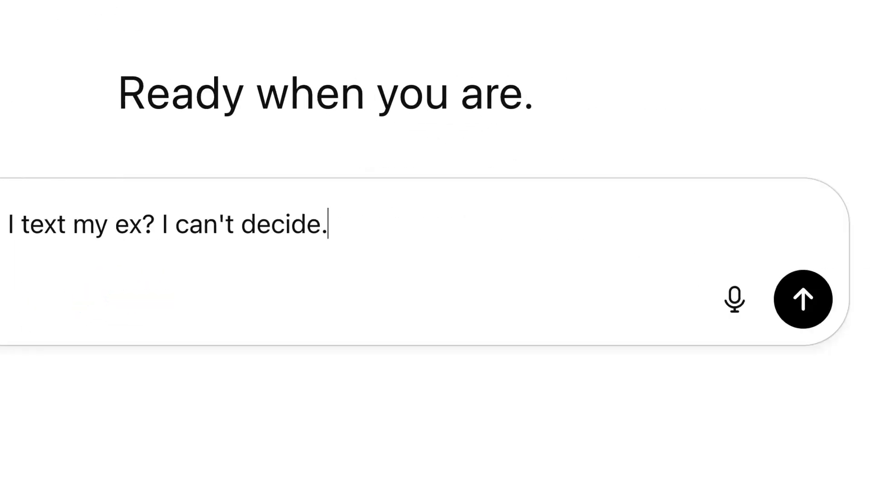
Ask about texting an ex, edit the flowchart in Figma, and stamp shocked reactions on 'Send a DM'.
left_click(802, 299)
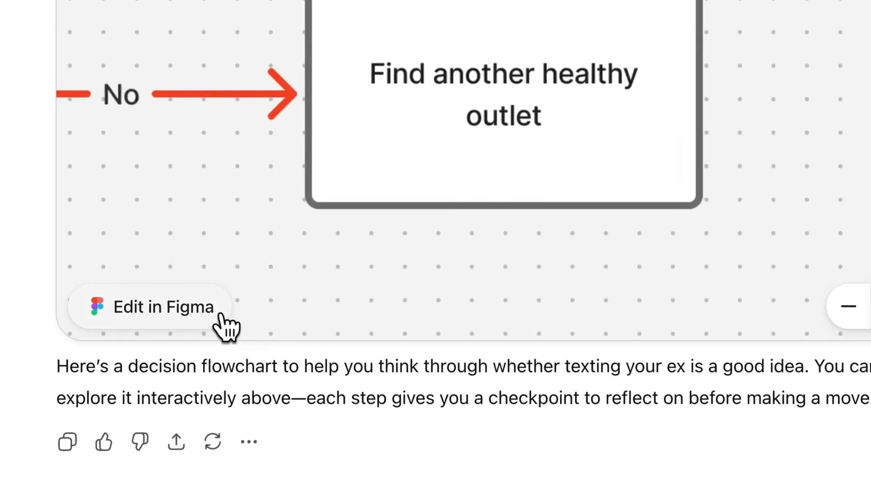
left_click(163, 307)
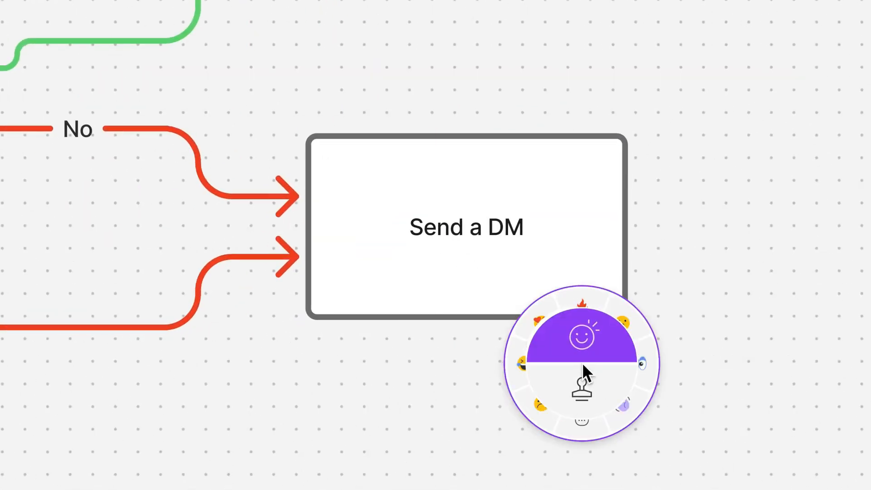
left_click(580, 337)
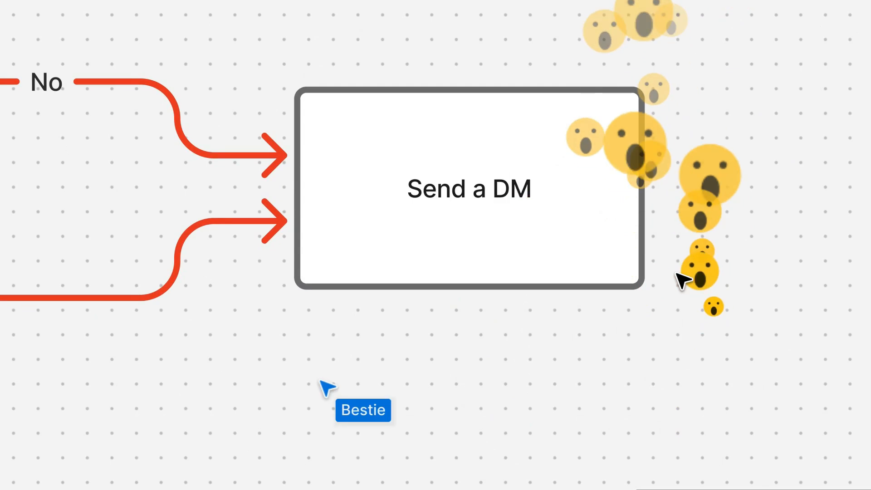